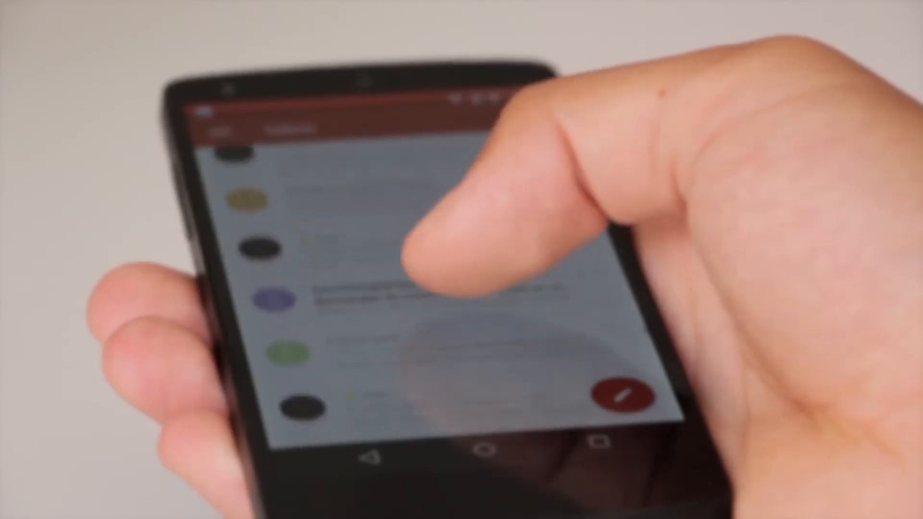
# Scroll proton.me/mail past the encryption, tracker-blocking and privacy sections to the sign-up banner
pyautogui.scroll(-3)
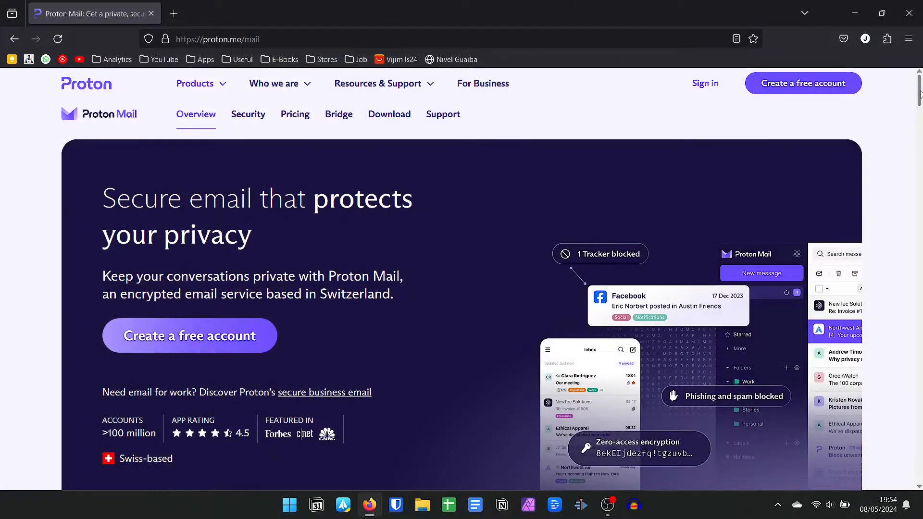
pyautogui.scroll(-3)
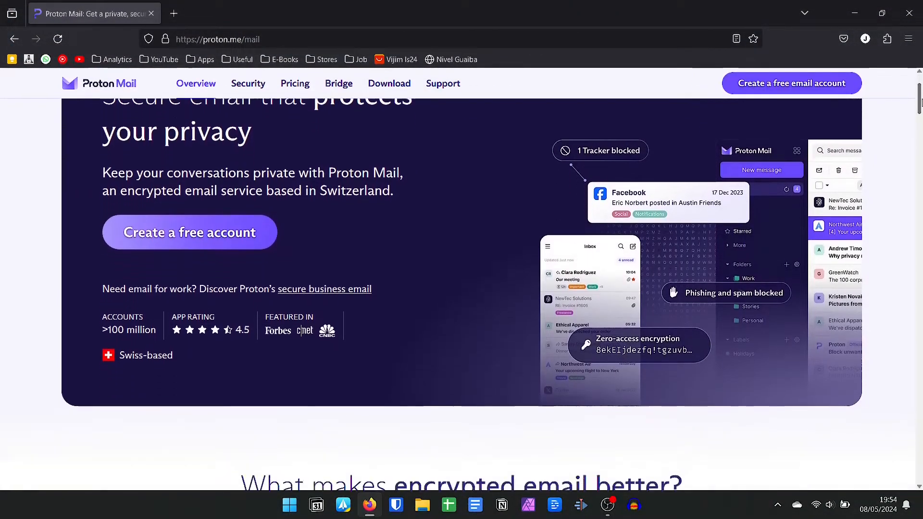
pyautogui.scroll(-3)
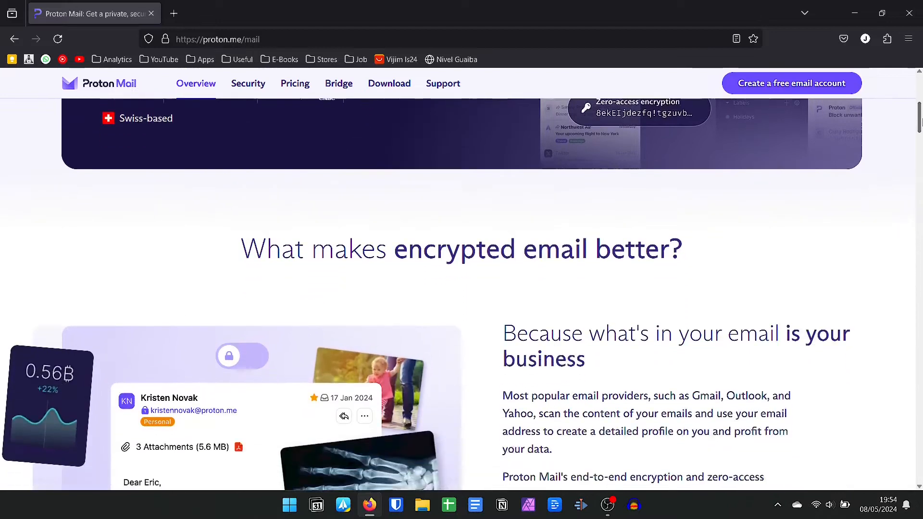
pyautogui.scroll(-3)
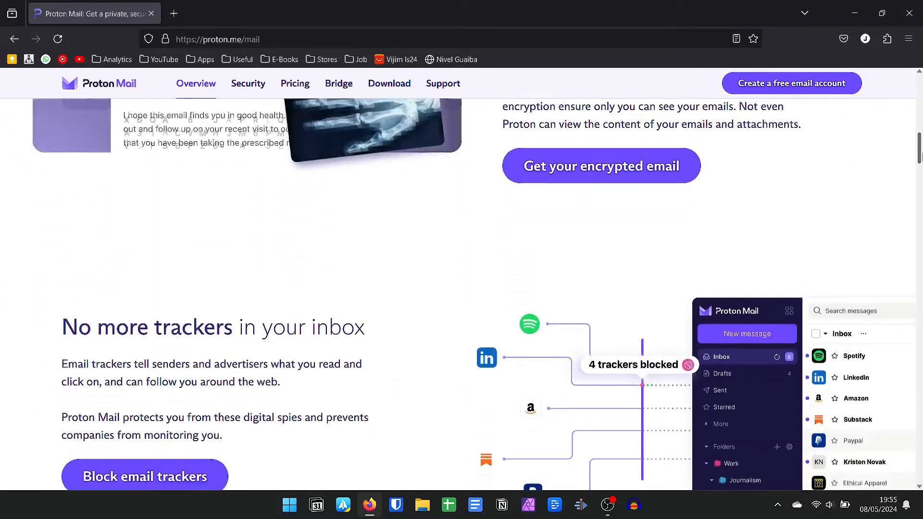
pyautogui.scroll(-3)
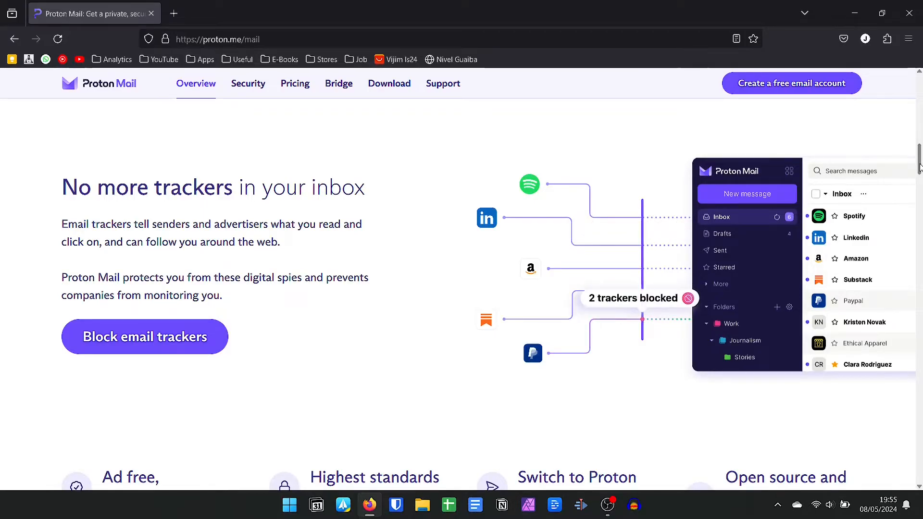
pyautogui.scroll(-3)
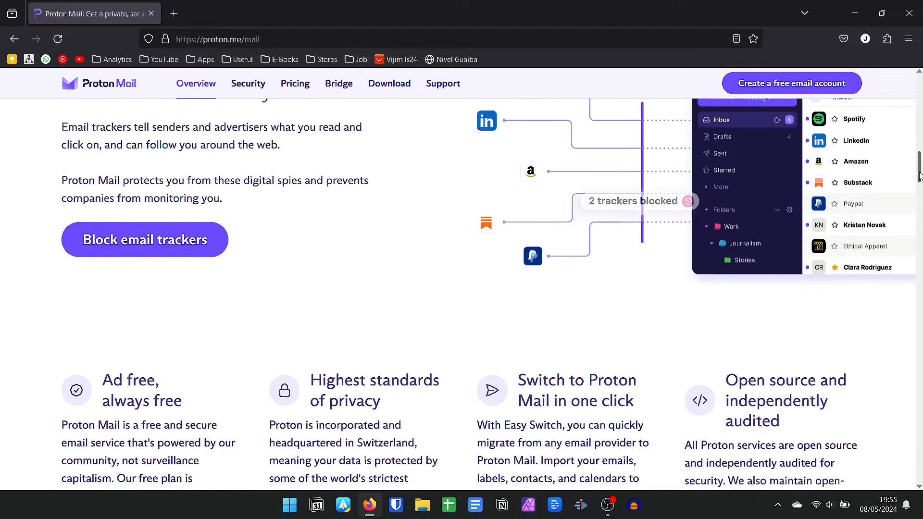
pyautogui.scroll(-3)
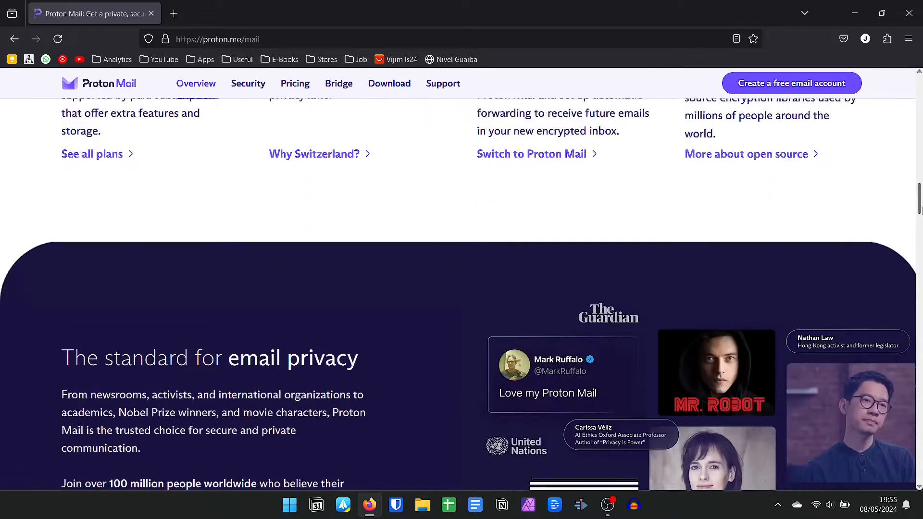
pyautogui.scroll(-3)
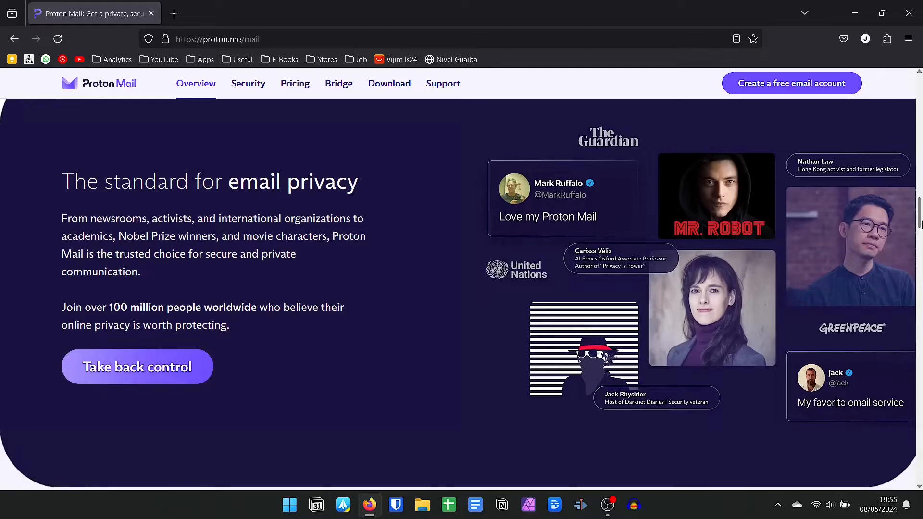
pyautogui.scroll(-3)
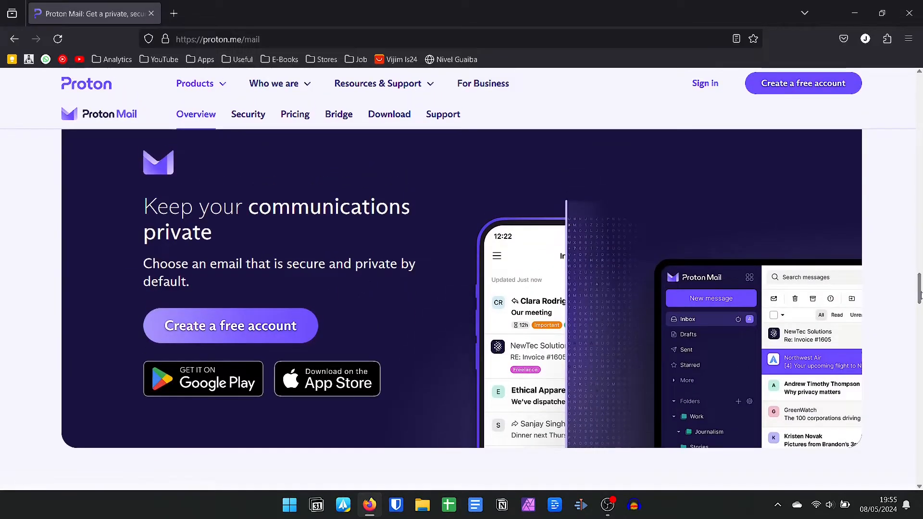
# Open the Proton Mail Security page and read its encryption section
pyautogui.click(248, 115)
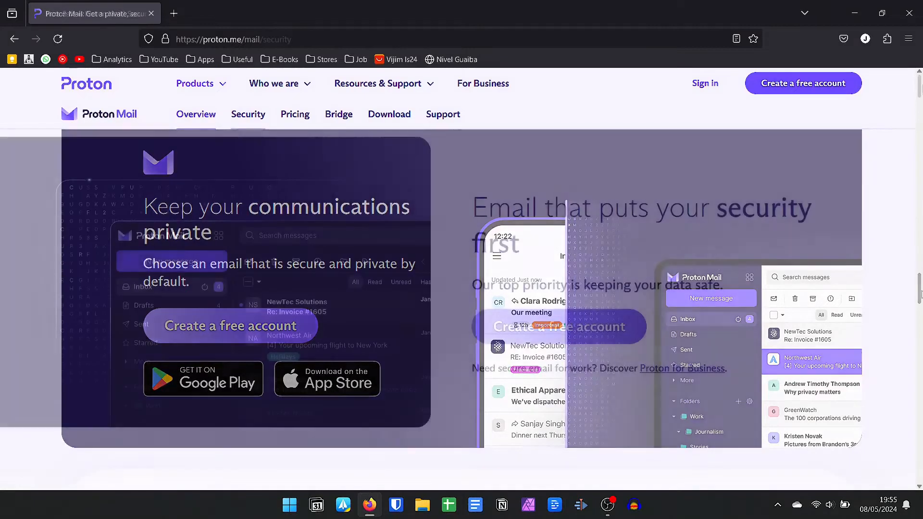
pyautogui.click(248, 115)
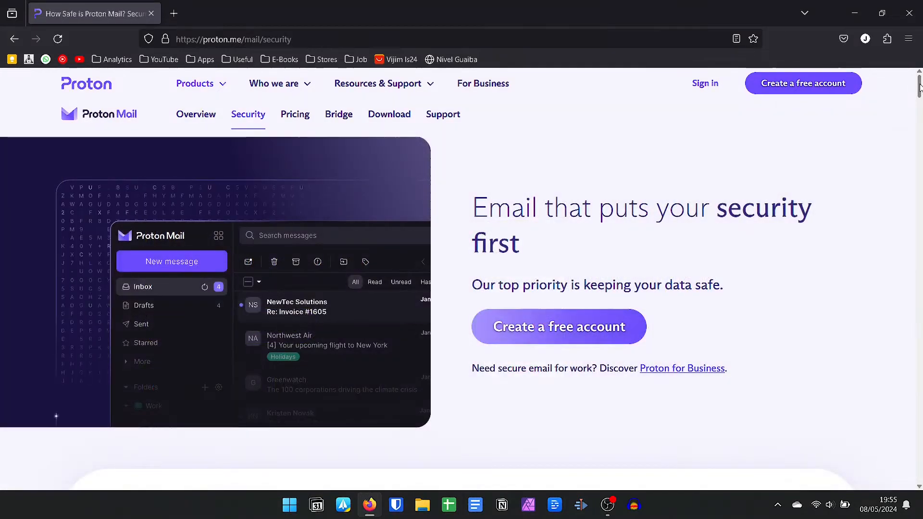
pyautogui.scroll(-3)
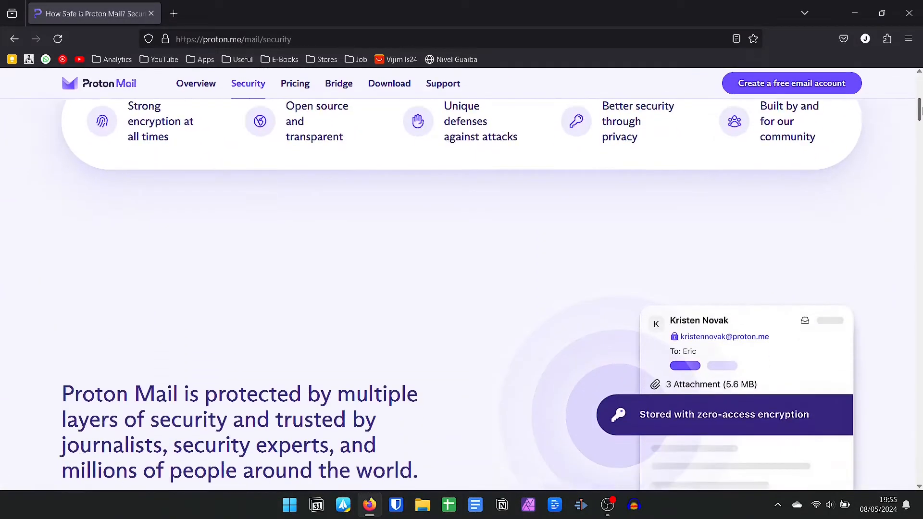
pyautogui.scroll(-3)
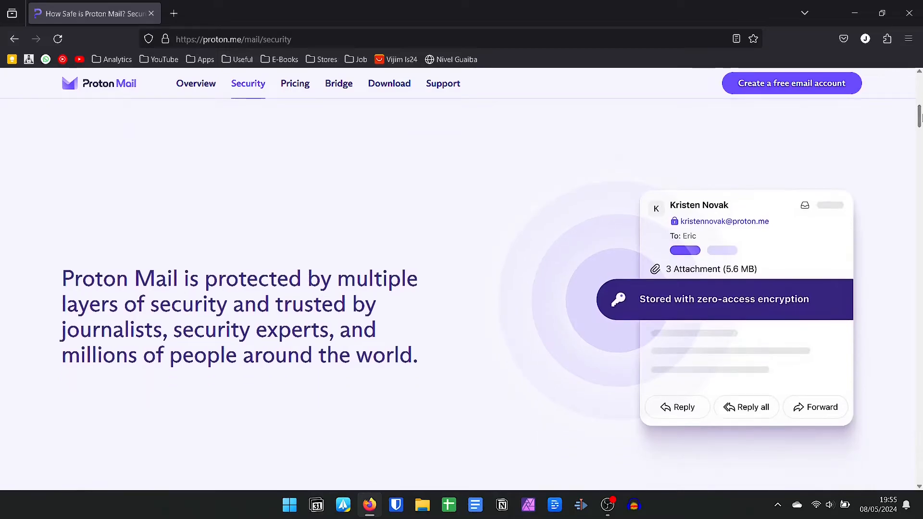
pyautogui.scroll(-3)
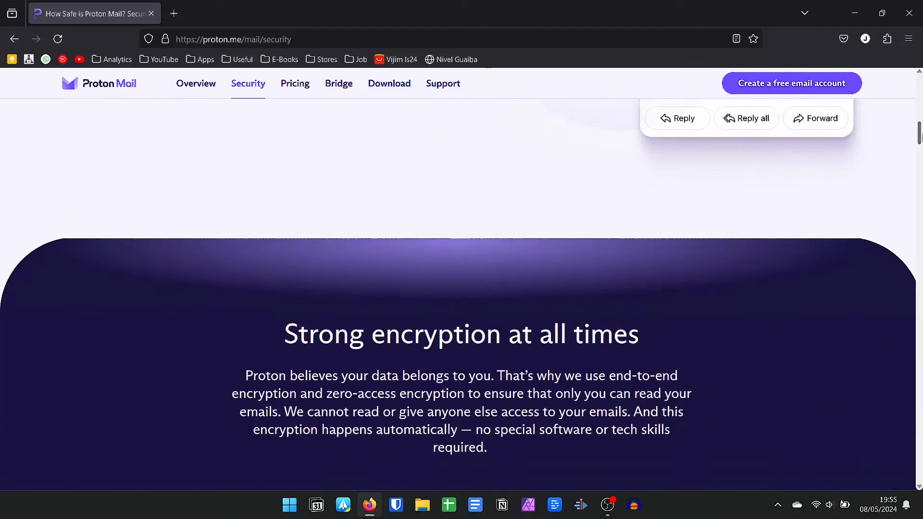
# Continue down through the Sentinel section to Zero-access encryption
pyautogui.scroll(-3)
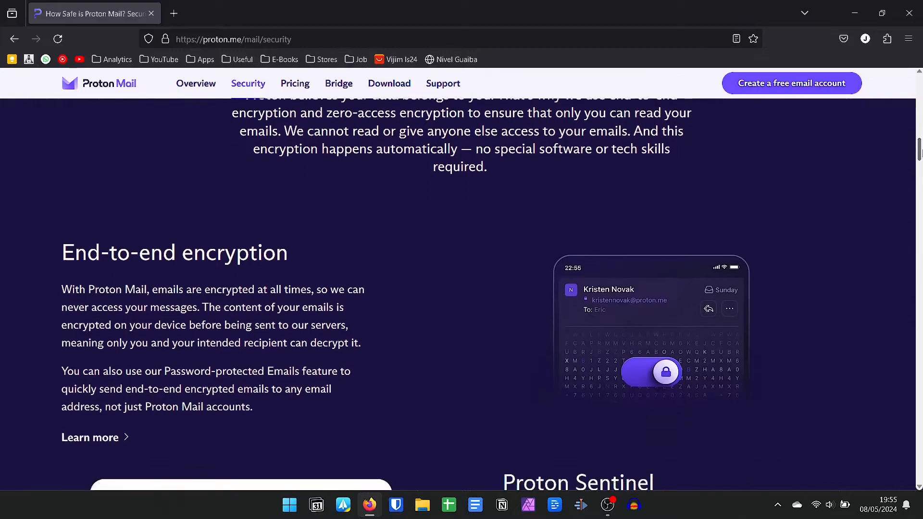
pyautogui.scroll(-3)
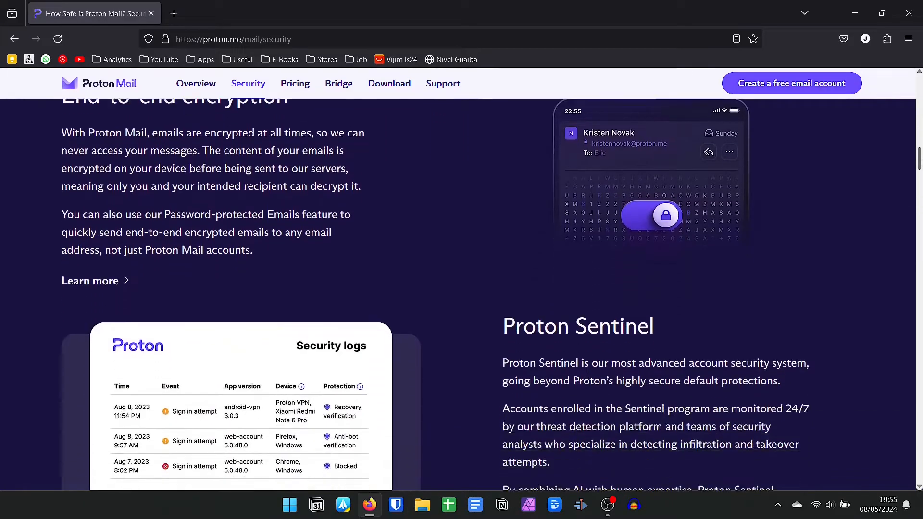
pyautogui.scroll(-3)
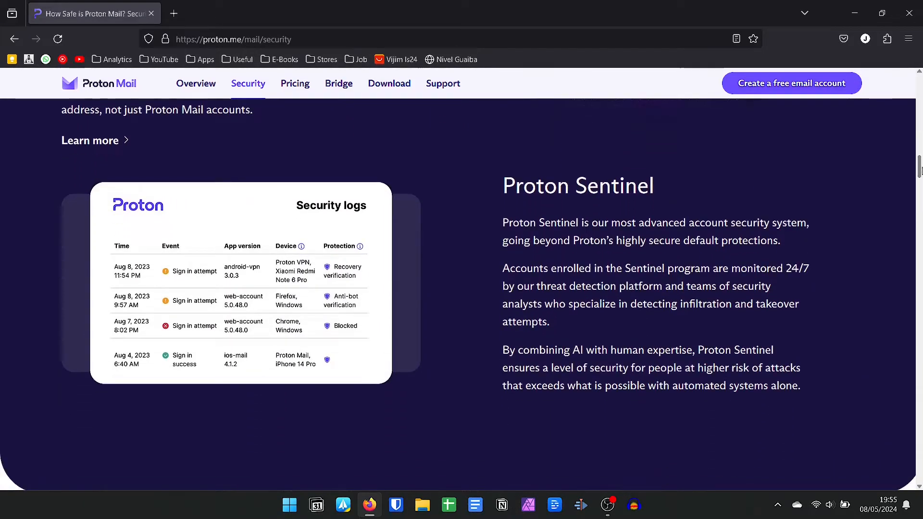
pyautogui.scroll(-3)
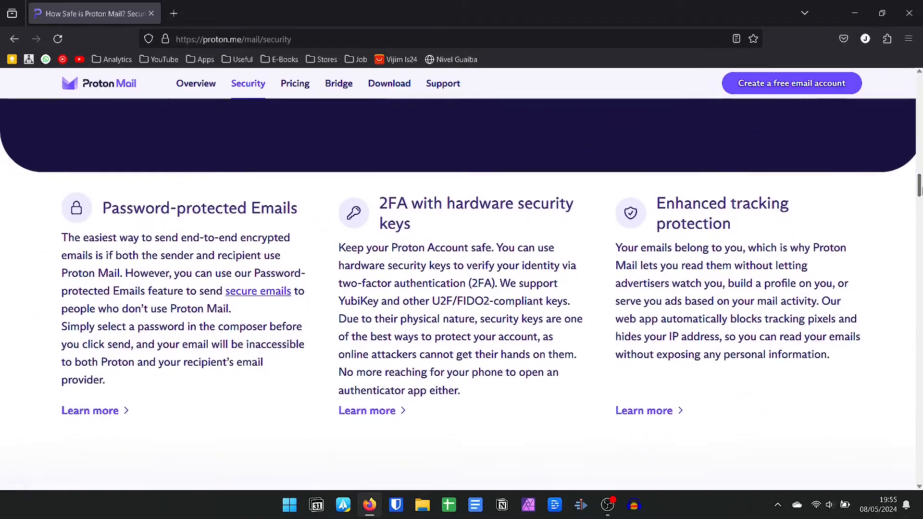
pyautogui.scroll(-3)
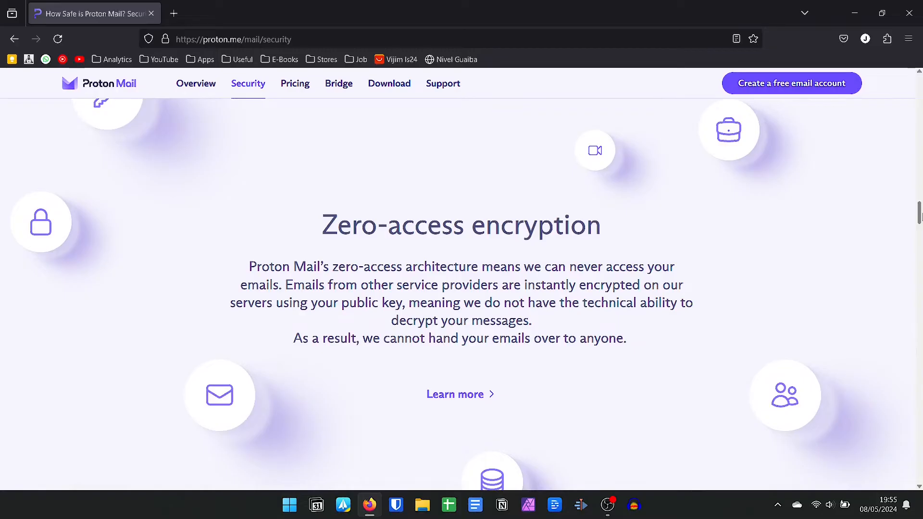
pyautogui.scroll(-3)
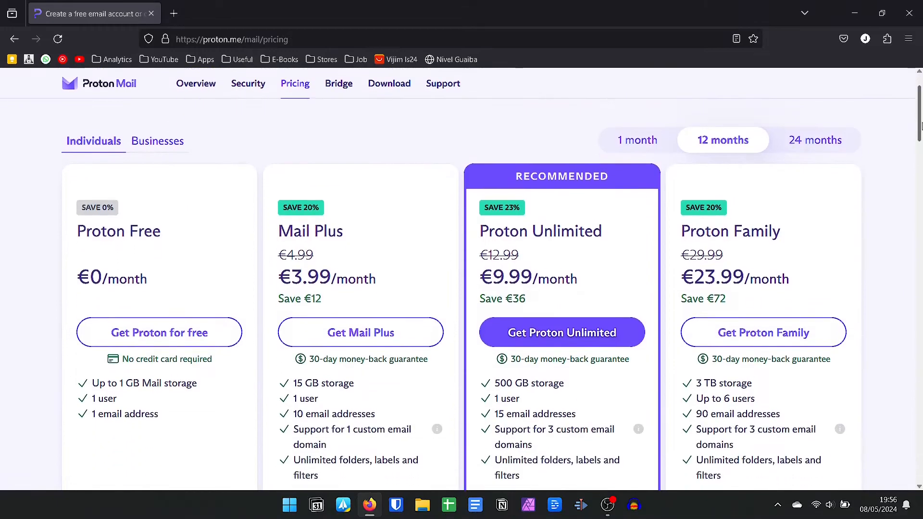
# Scroll to the Proton Free, Mail Plus, Proton Unlimited and Proton Family plan cards
pyautogui.scroll(-3)
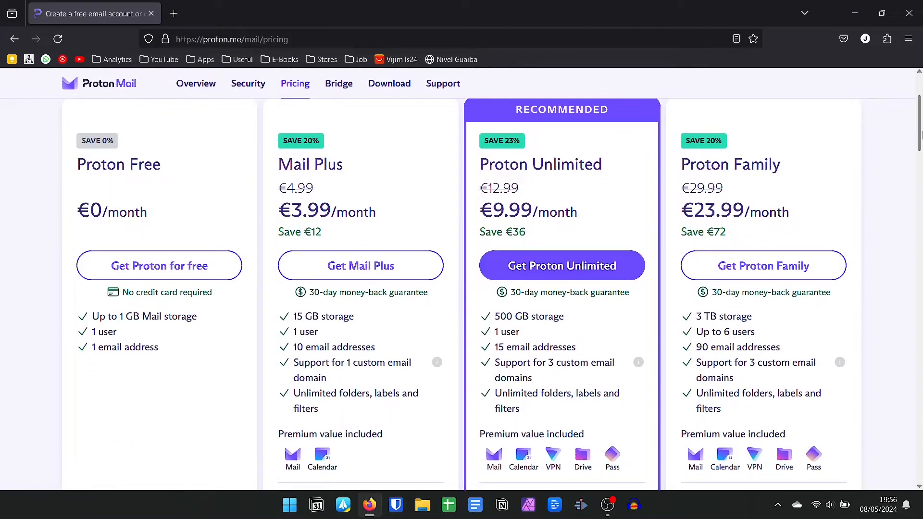
pyautogui.moveTo(836, 495)
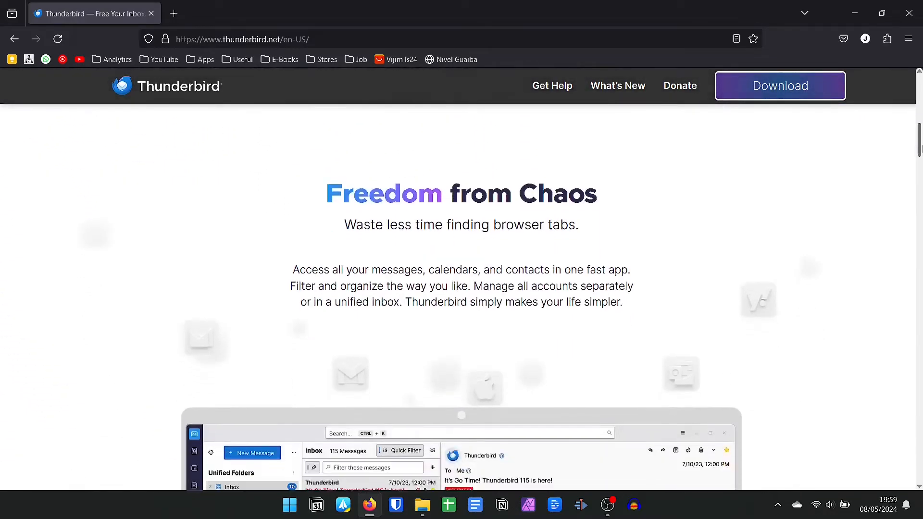
# Browse thunderbird.net's homepage feature sections down to the user testimonials
pyautogui.scroll(-3)
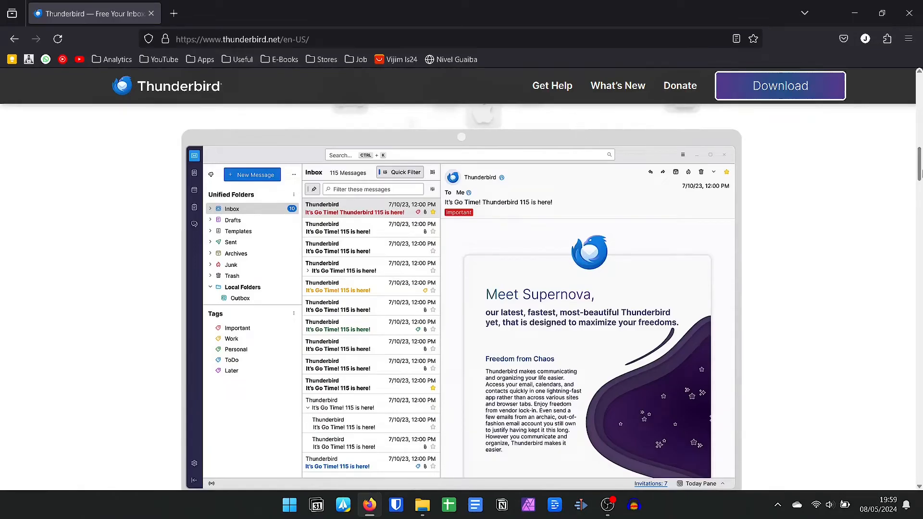
pyautogui.click(194, 190)
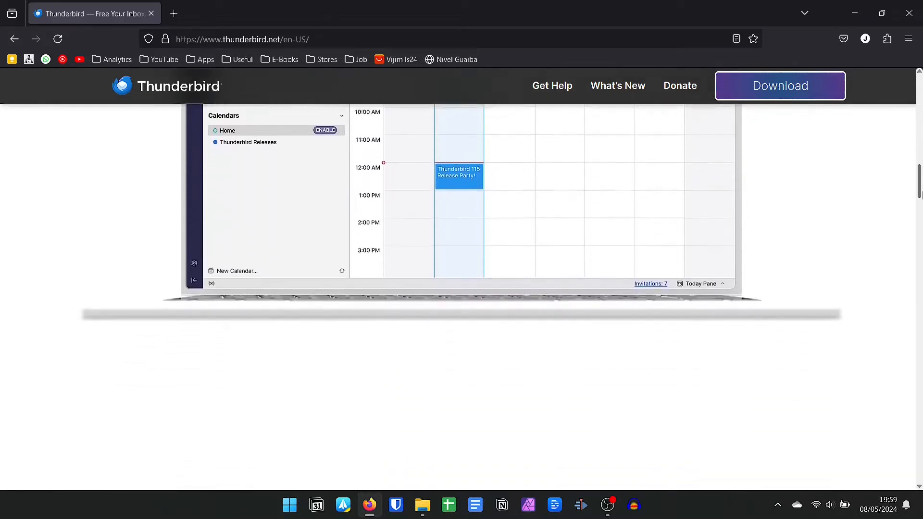
pyautogui.scroll(-3)
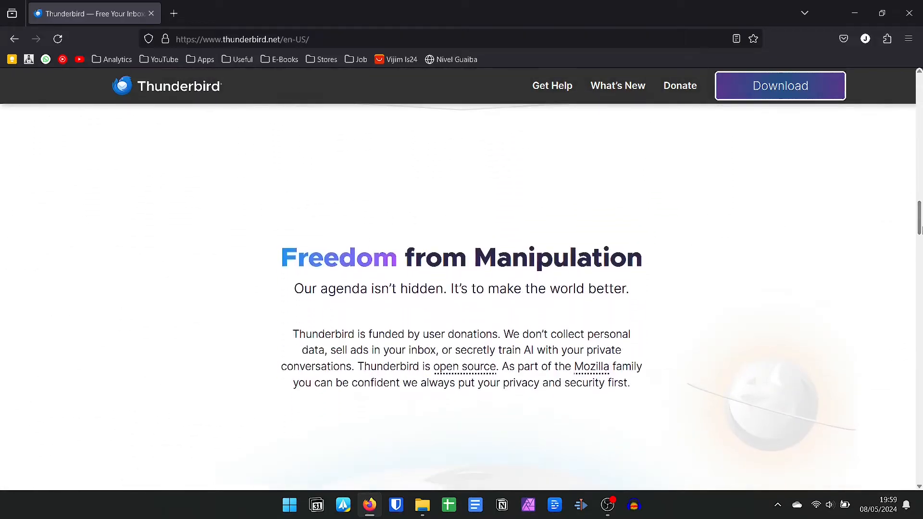
pyautogui.scroll(-3)
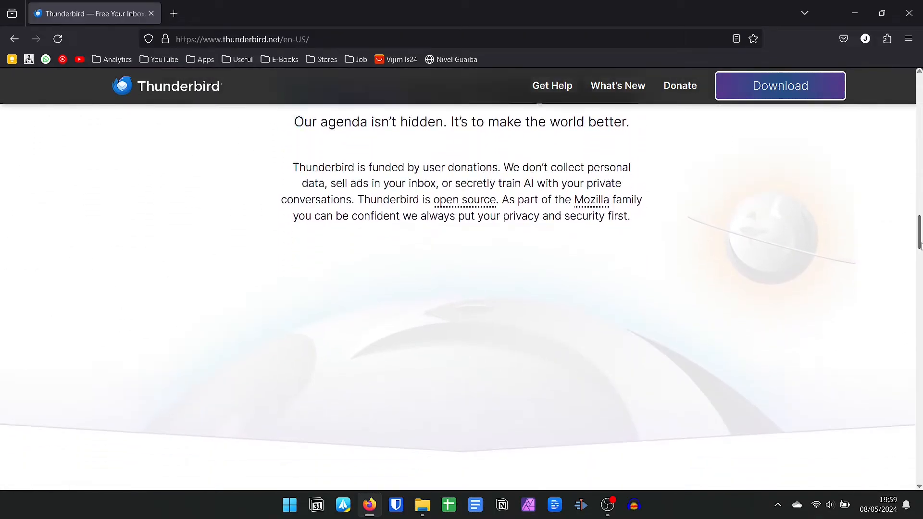
pyautogui.scroll(-3)
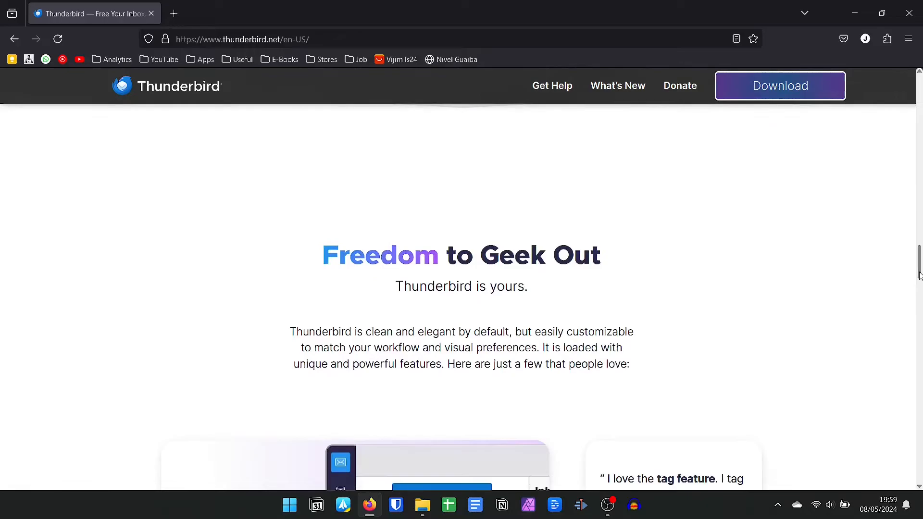
pyautogui.scroll(-3)
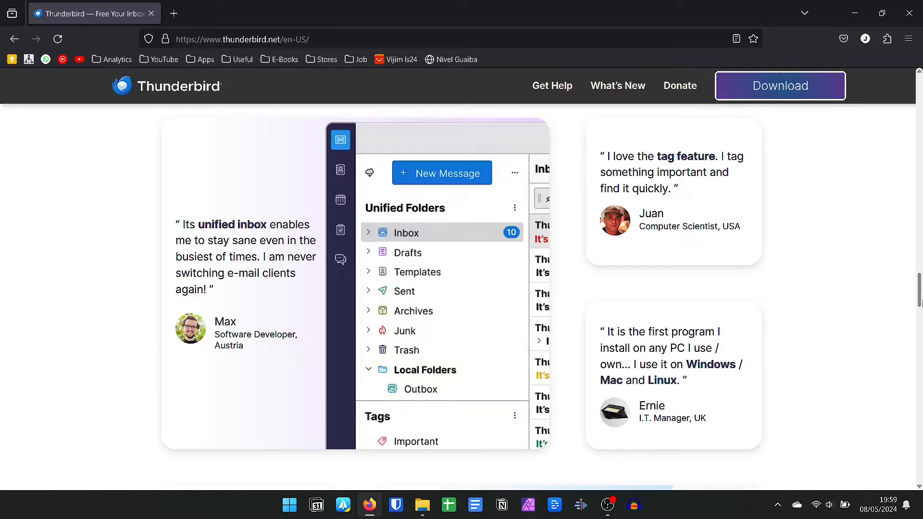
pyautogui.scroll(-3)
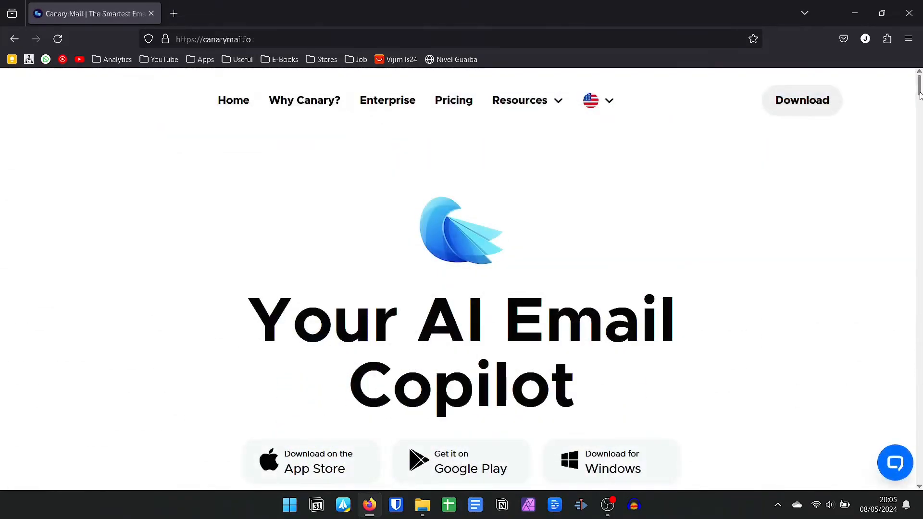
# Scroll the canarymail.io homepage down to the 'Privacy first' no-ads section
pyautogui.scroll(-3)
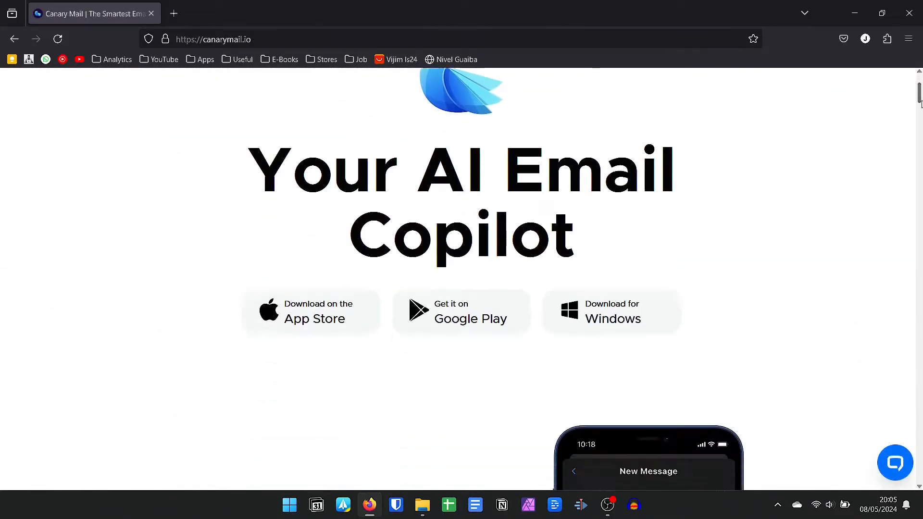
pyautogui.scroll(-3)
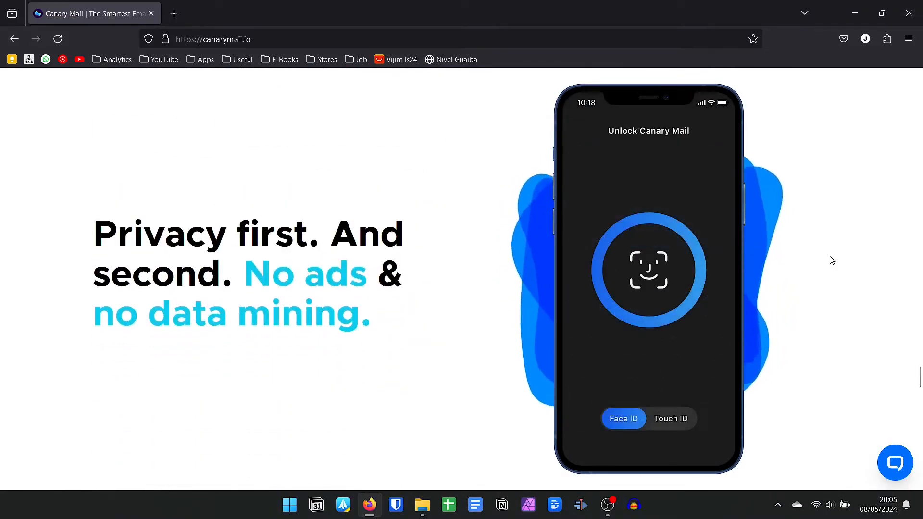
pyautogui.scroll(-3)
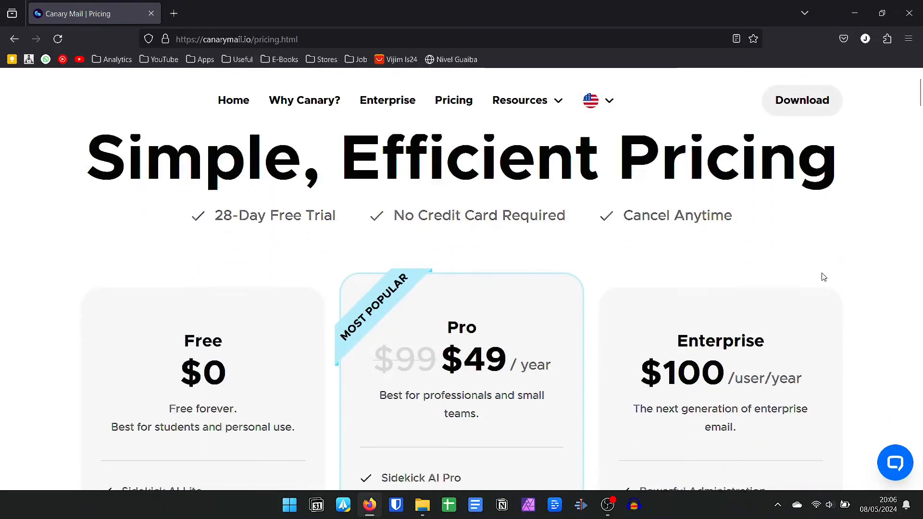
pyautogui.scroll(-3)
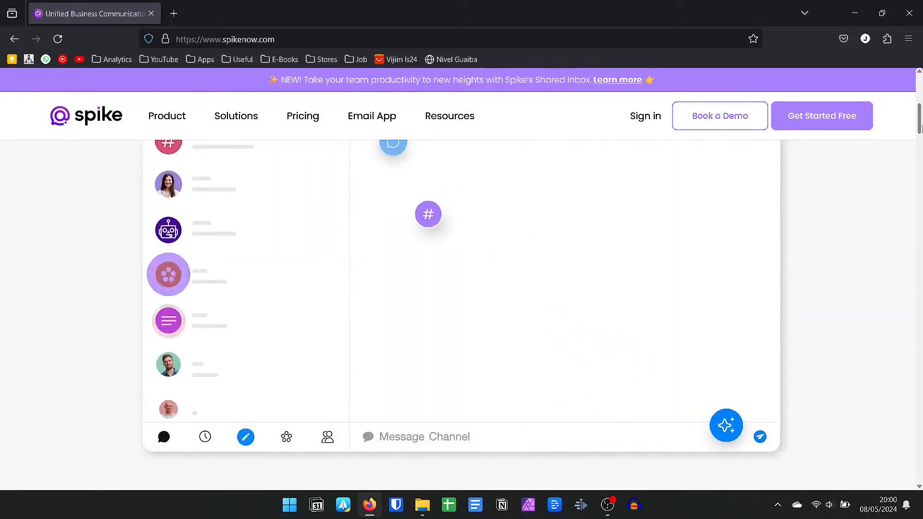
# Scroll spikenow.com past the teamspace banner to 'A smarter way to work together'
pyautogui.click(733, 468)
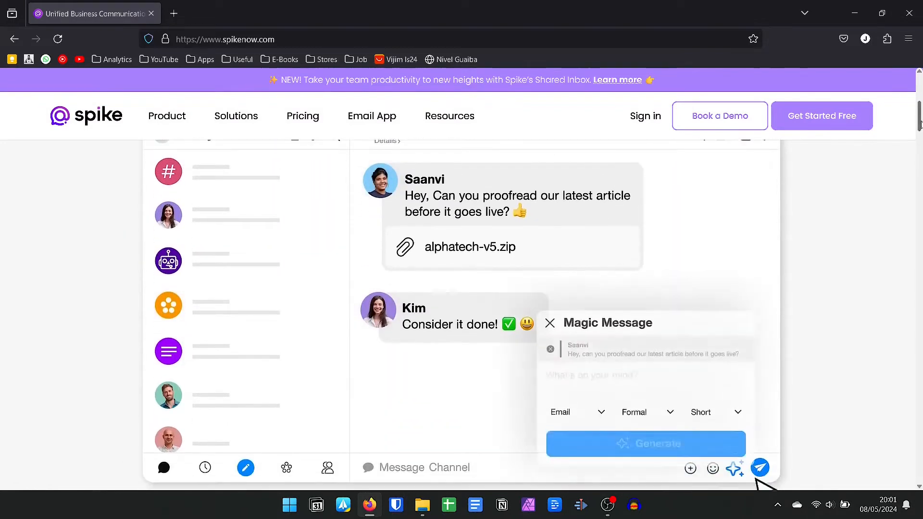
pyautogui.click(645, 443)
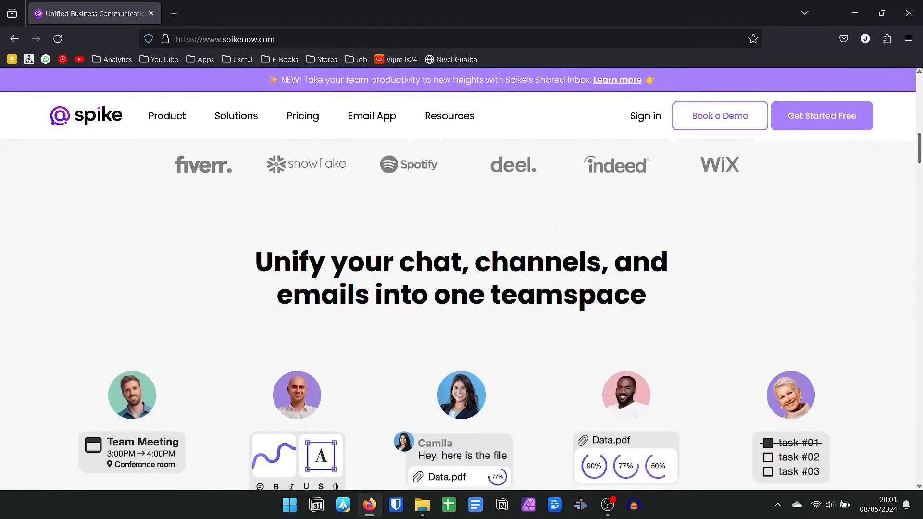
pyautogui.scroll(-3)
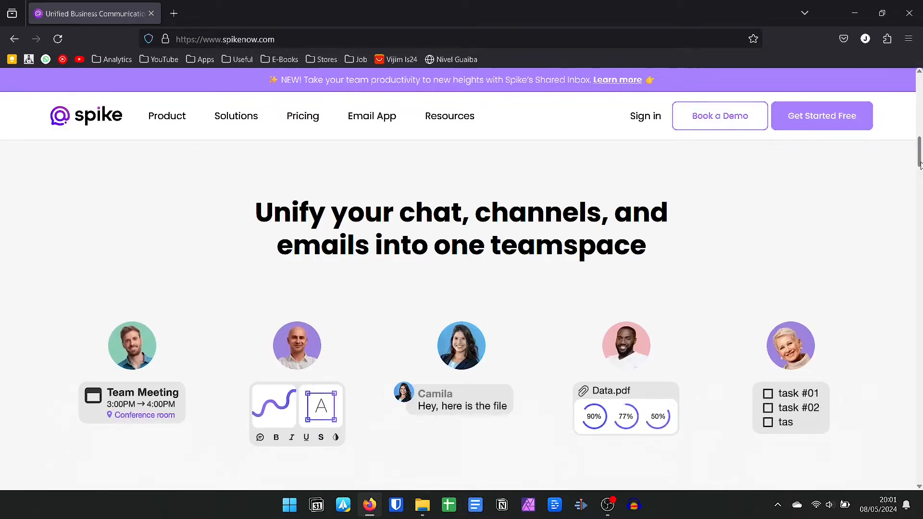
pyautogui.scroll(-3)
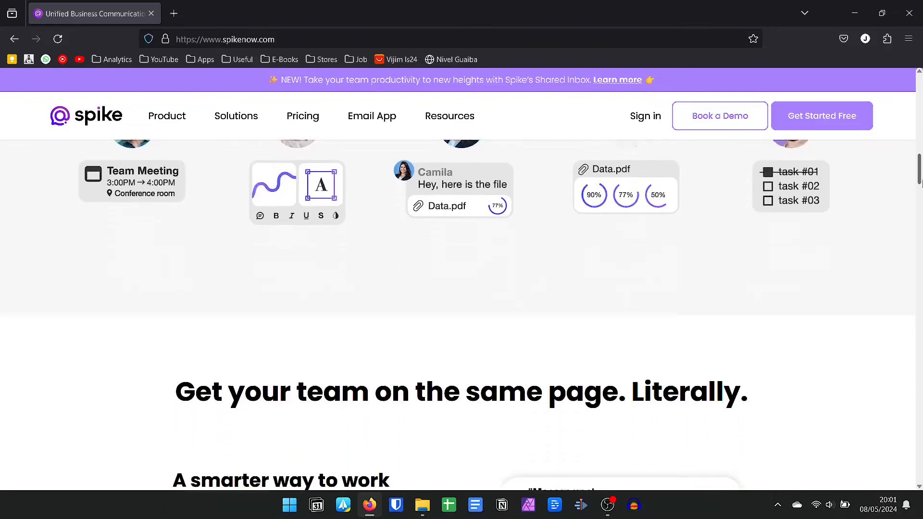
pyautogui.scroll(-3)
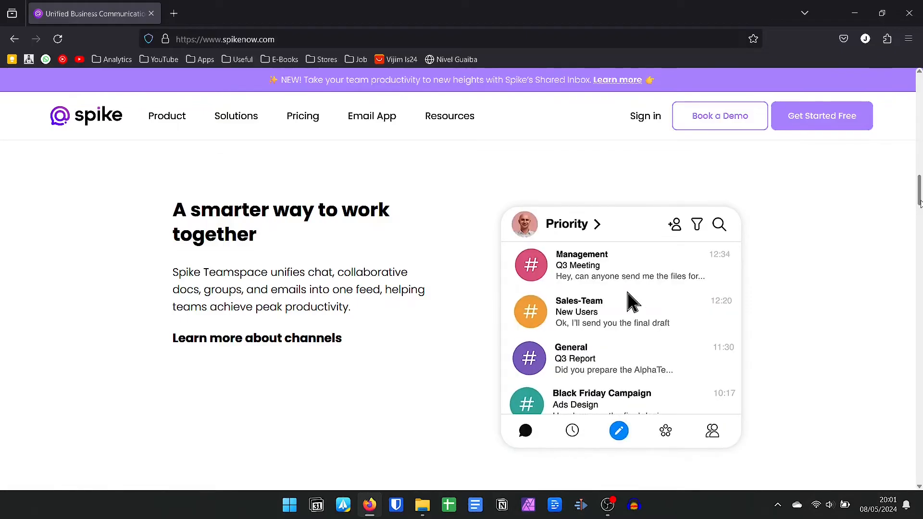
pyautogui.click(588, 265)
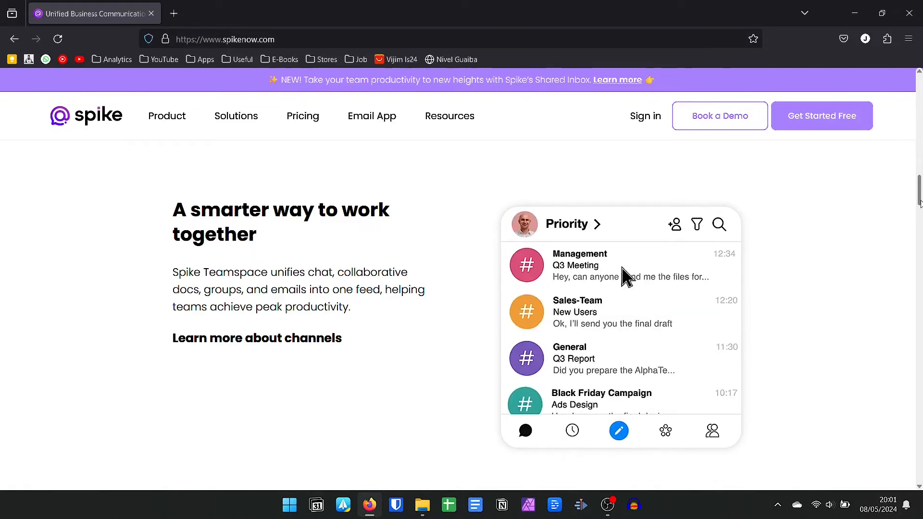
# Scroll to 'Tap into the power of Magic AI' and click through the Magic Message demo
pyautogui.scroll(-3)
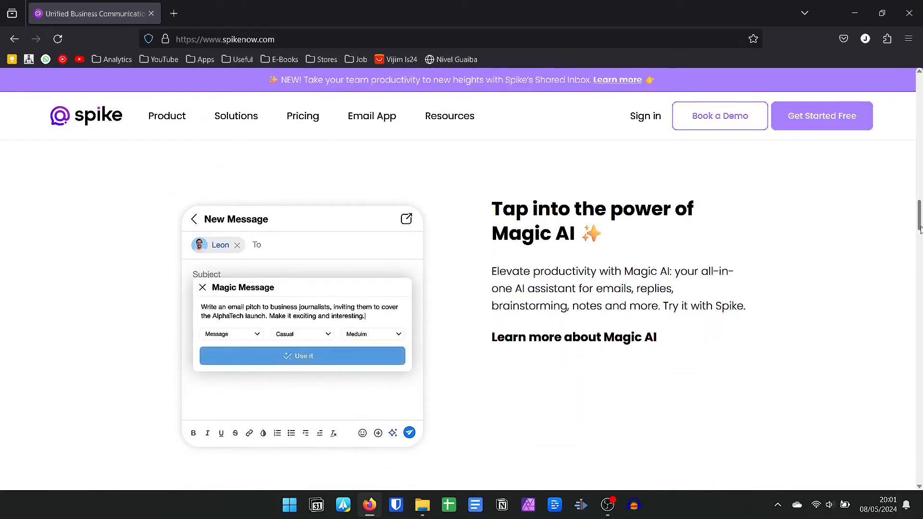
pyautogui.click(302, 356)
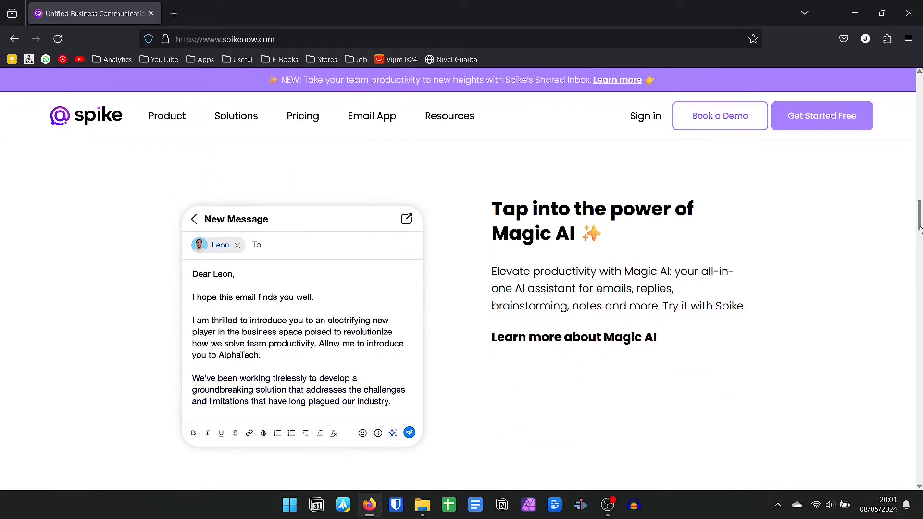
pyautogui.click(393, 433)
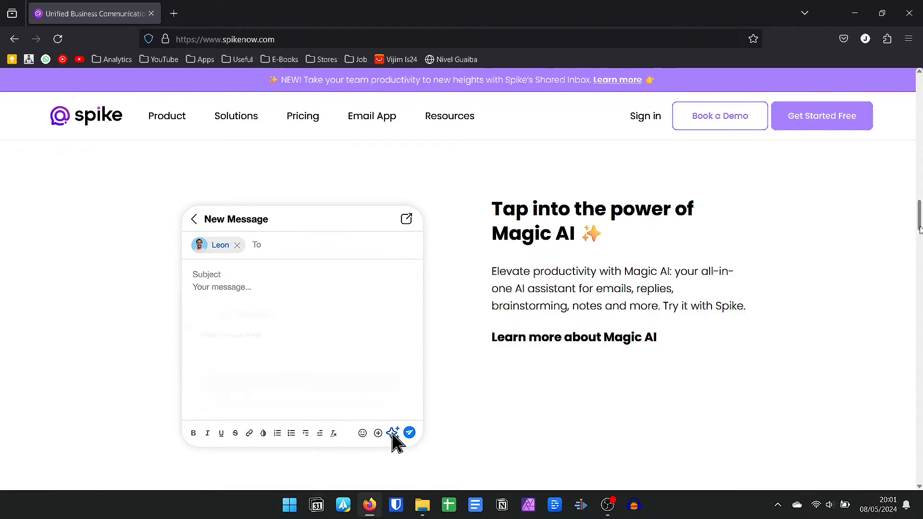
pyautogui.click(393, 433)
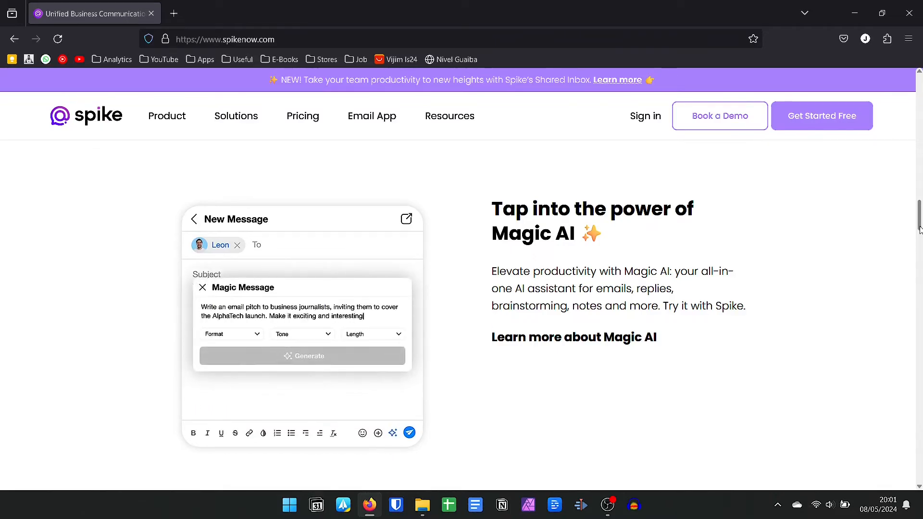
pyautogui.click(302, 334)
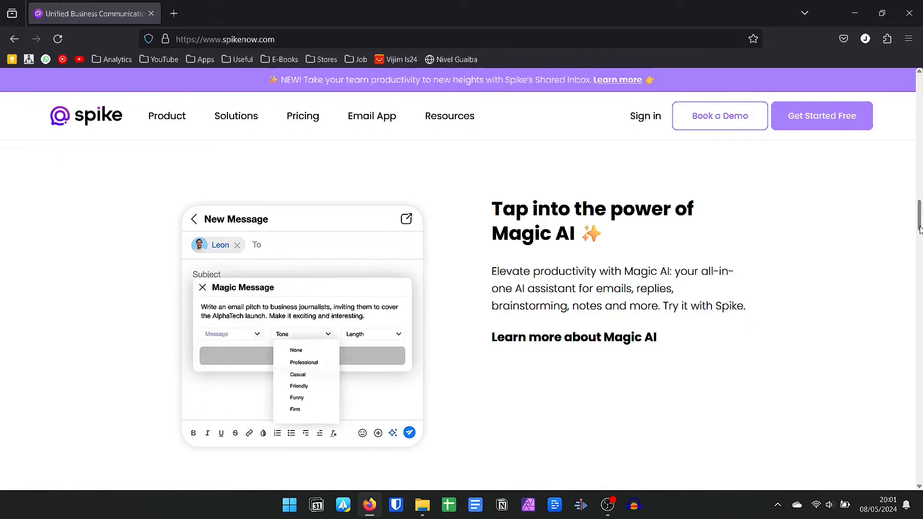
pyautogui.click(298, 374)
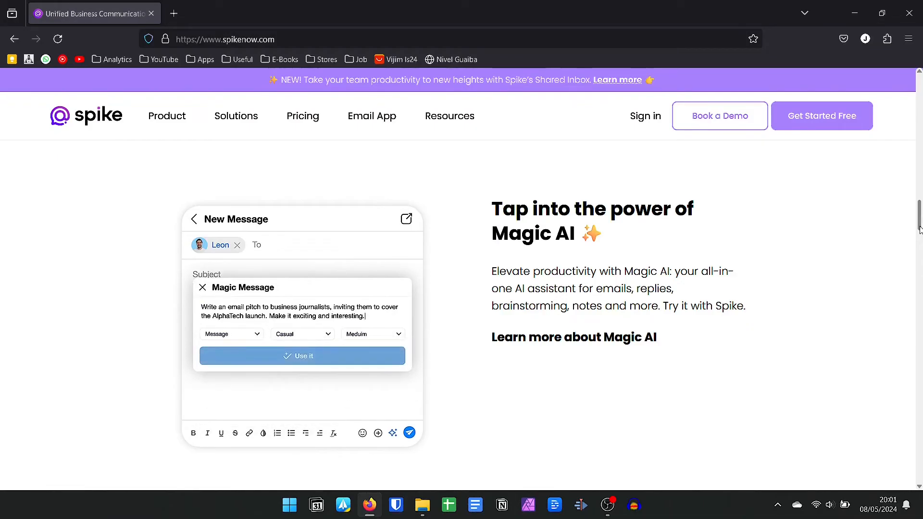
pyautogui.click(302, 356)
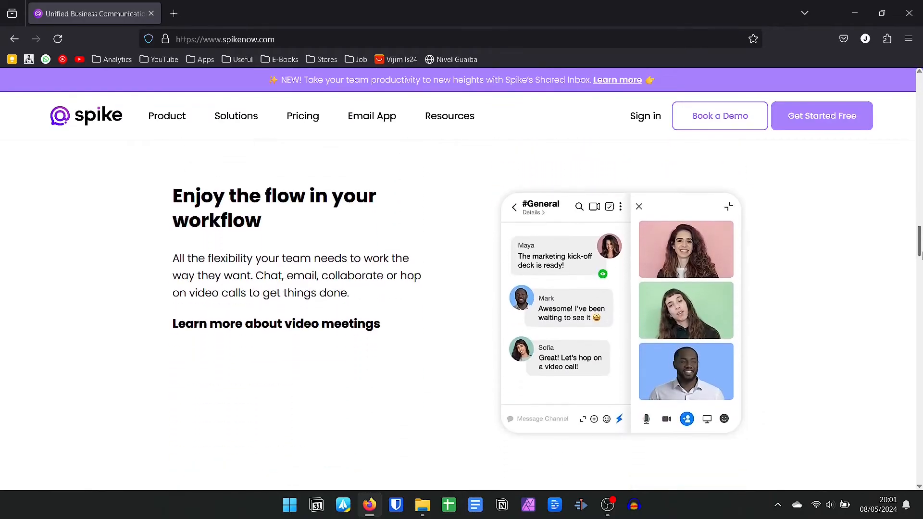
# Scroll past 'Enjoy the flow' and 'Break down communications silos' to 'Get a professional business email'
pyautogui.click(639, 207)
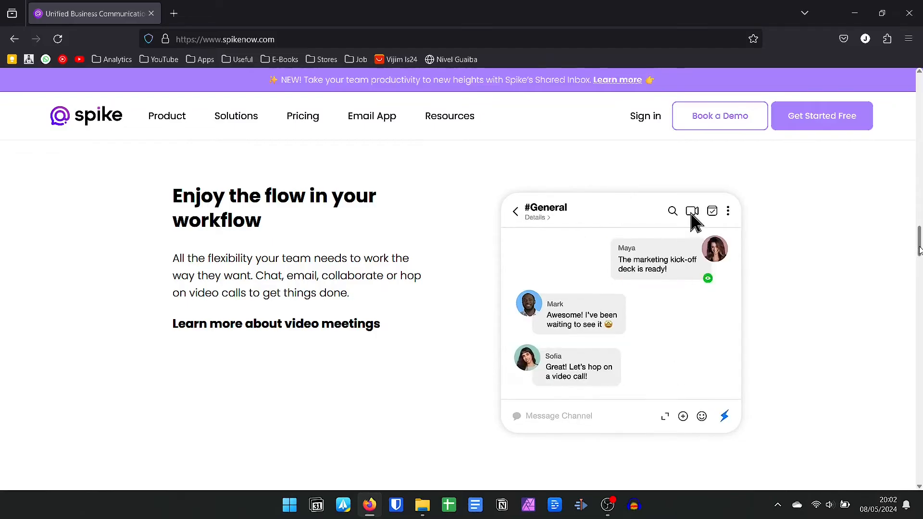
pyautogui.scroll(-3)
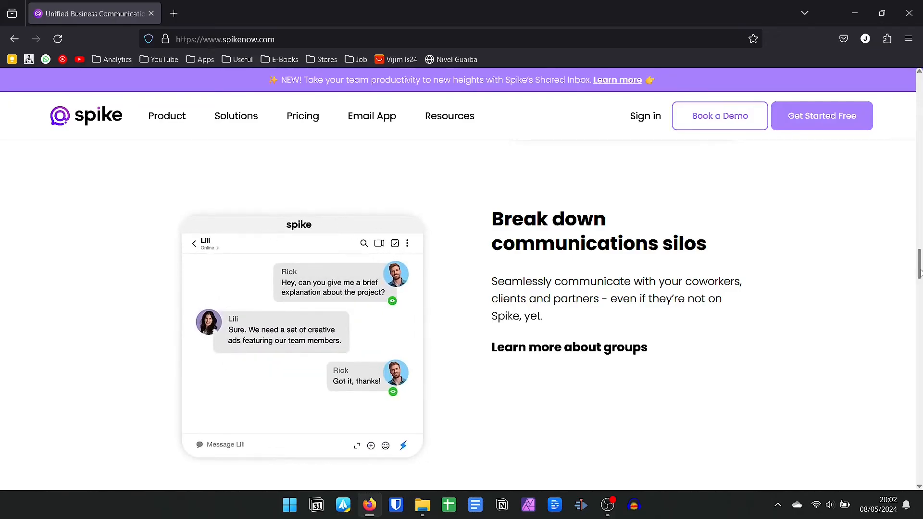
pyautogui.scroll(-3)
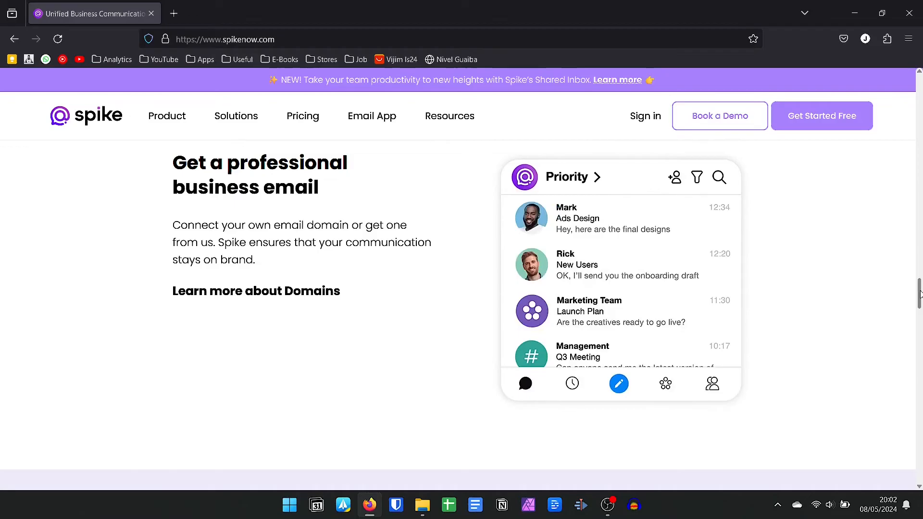
# Open Spike's Pricing page and scroll to the Free, Pro and Ultimate plan cards
pyautogui.click(302, 115)
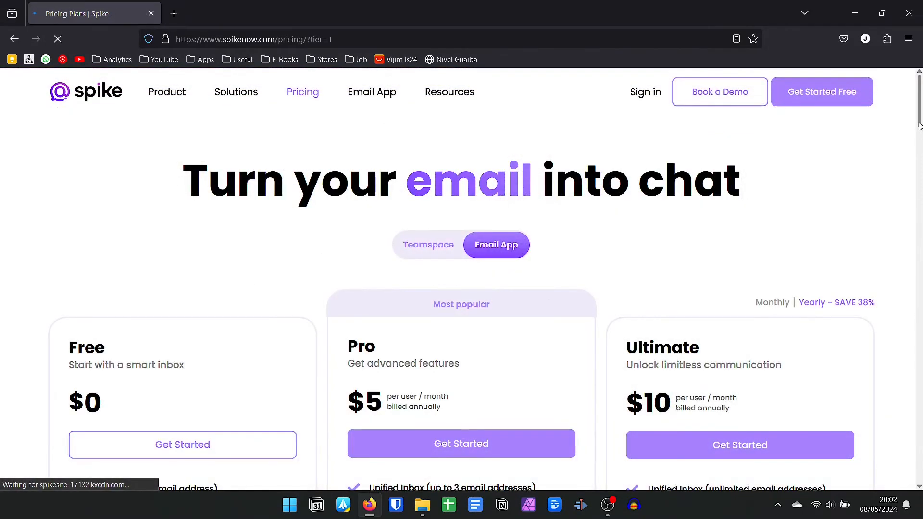
pyautogui.scroll(-3)
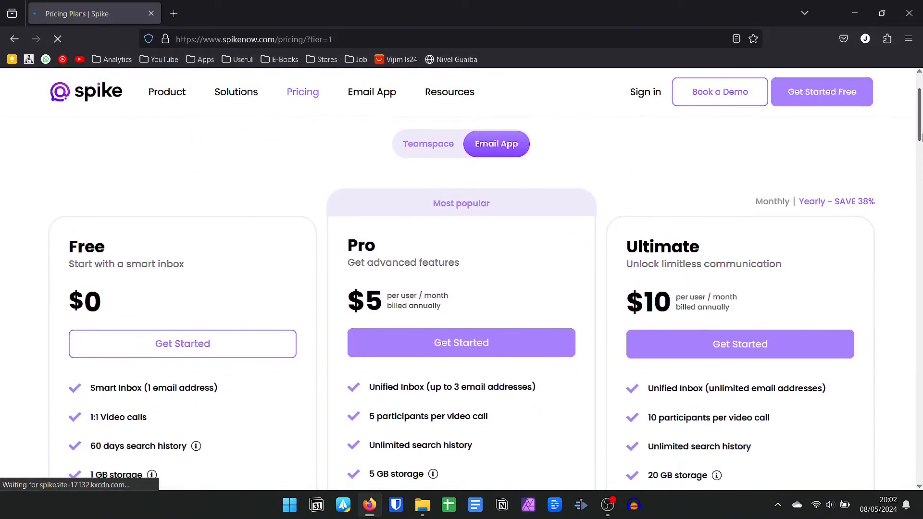
pyautogui.scroll(-3)
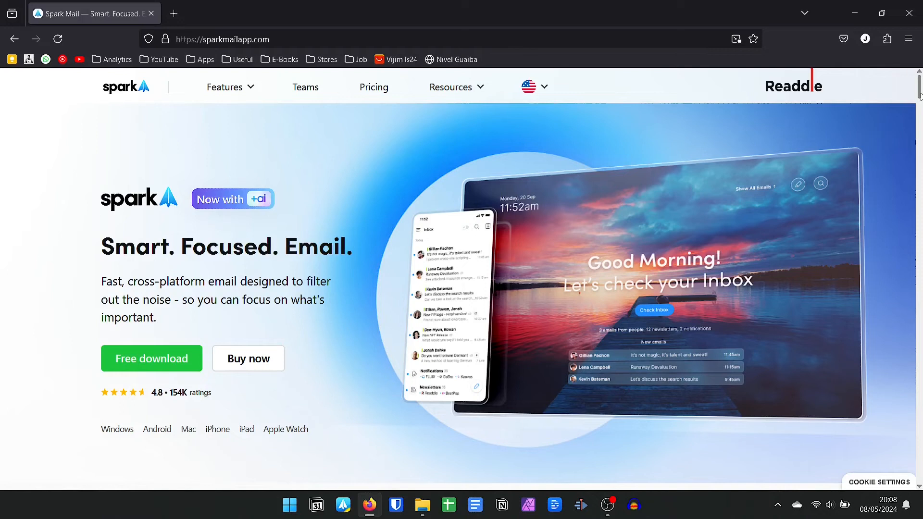
# Scroll sparkmailapp.com past Prioritize, Organize, AI Summary and 'Refine your workflow'
pyautogui.scroll(-3)
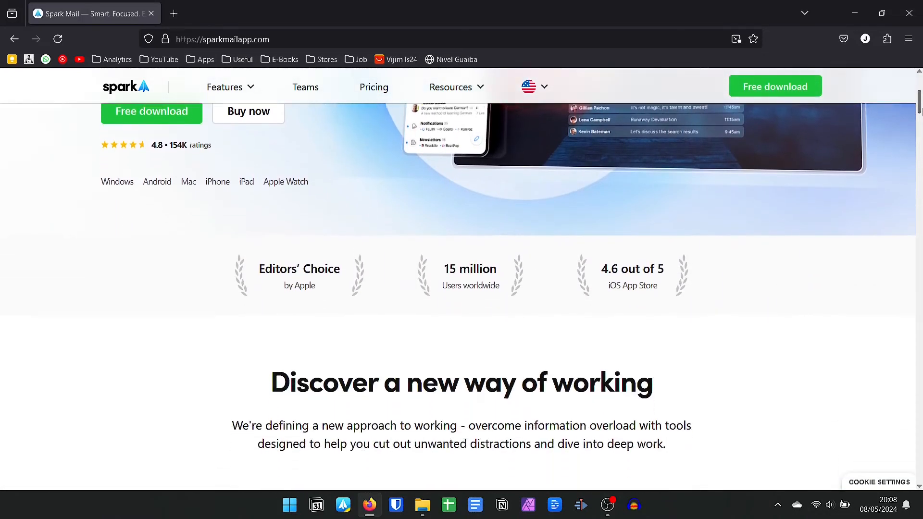
pyautogui.scroll(-3)
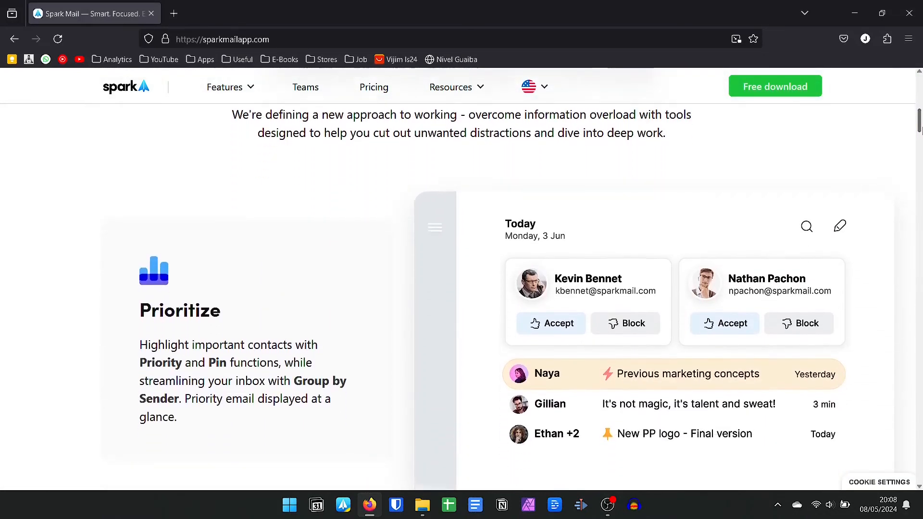
pyautogui.scroll(-3)
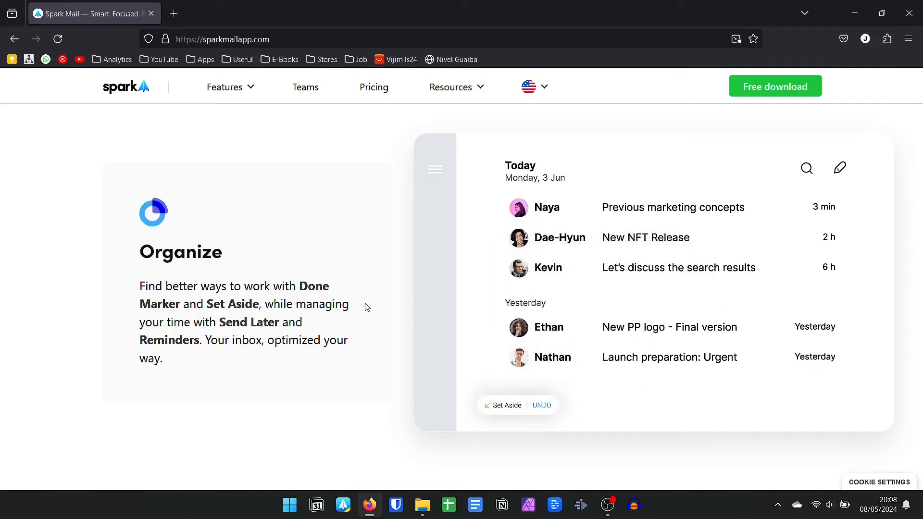
pyautogui.scroll(-3)
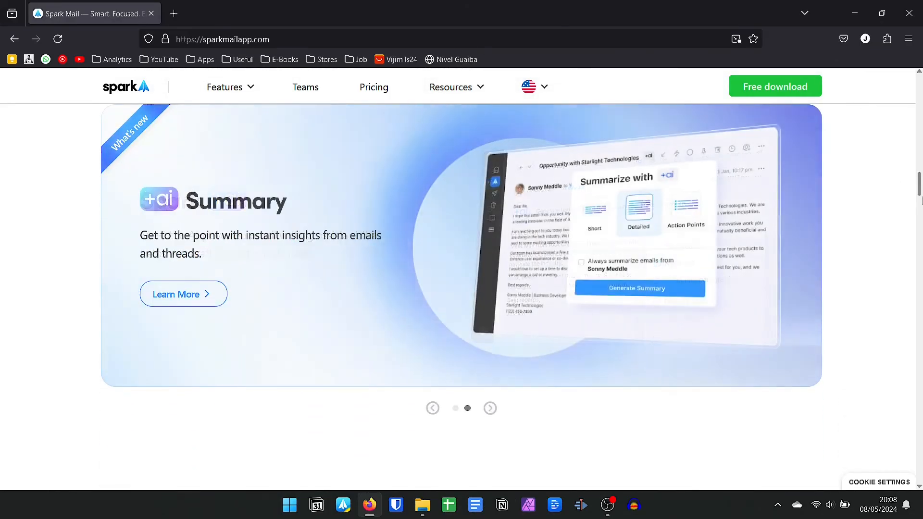
pyautogui.scroll(-3)
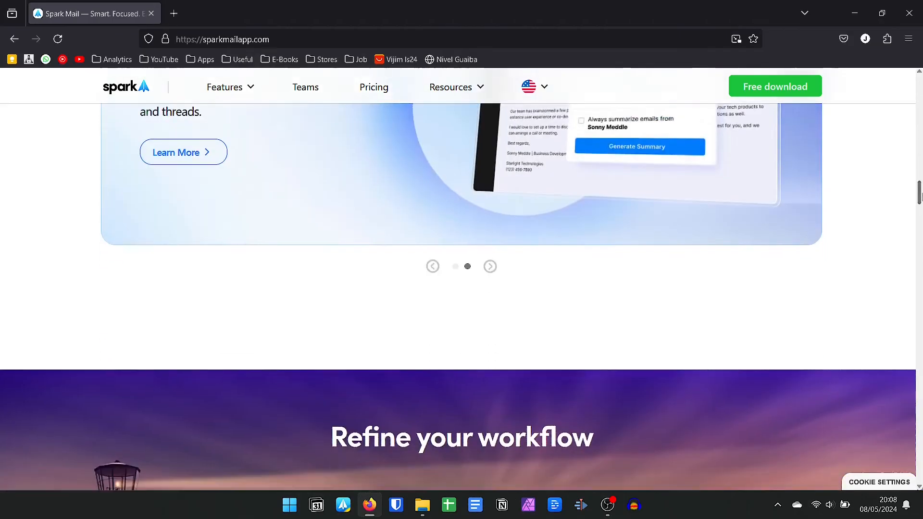
pyautogui.scroll(-3)
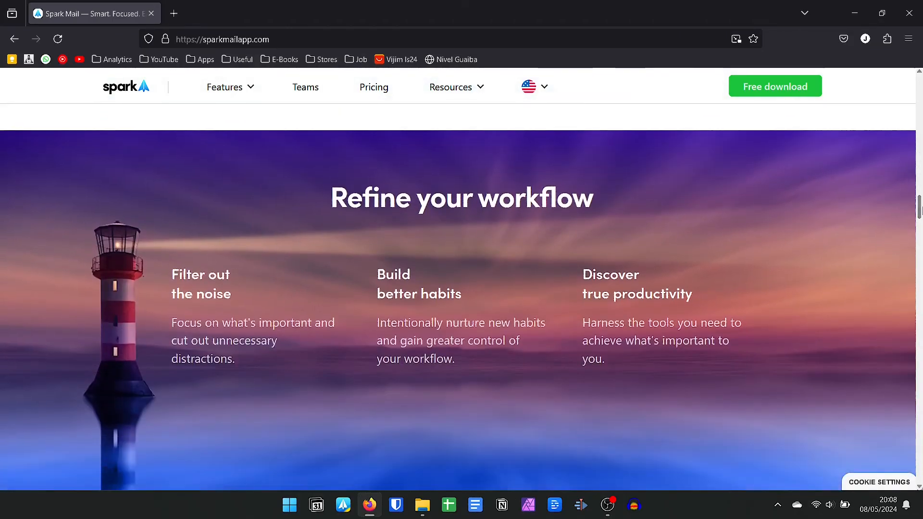
pyautogui.scroll(-3)
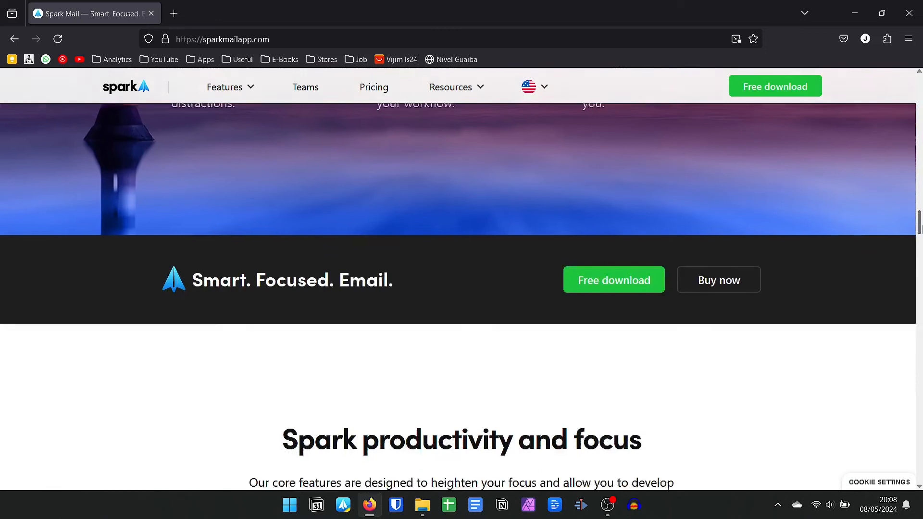
# Scroll Spark's homepage to the Command Center 'Control your inbox' section with the snooze demo
pyautogui.scroll(3)
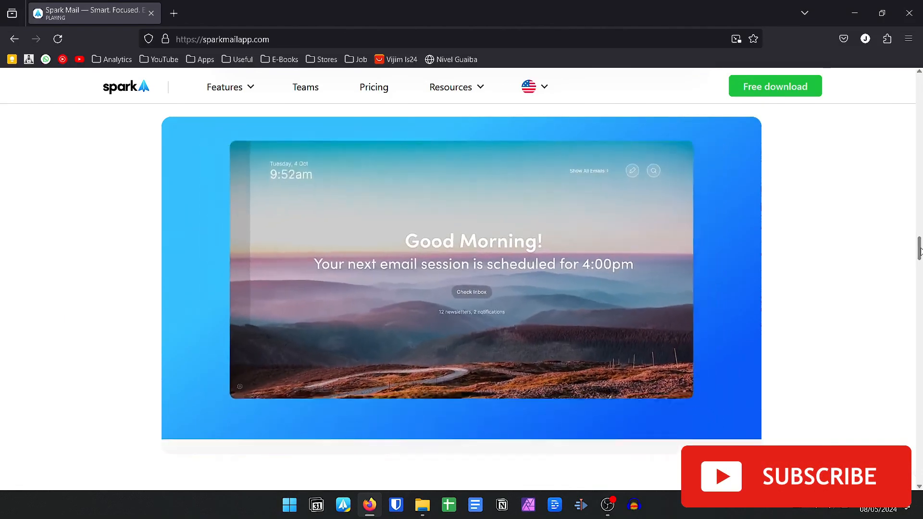
pyautogui.scroll(-3)
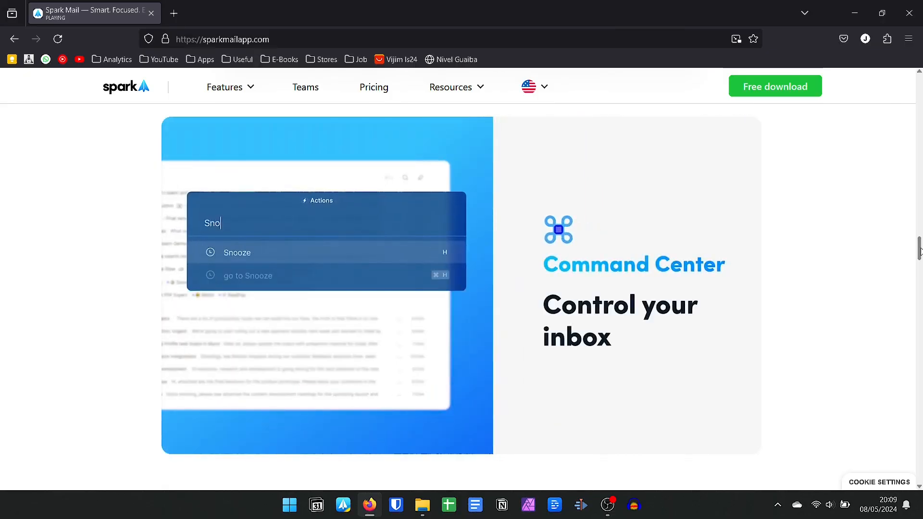
pyautogui.click(238, 252)
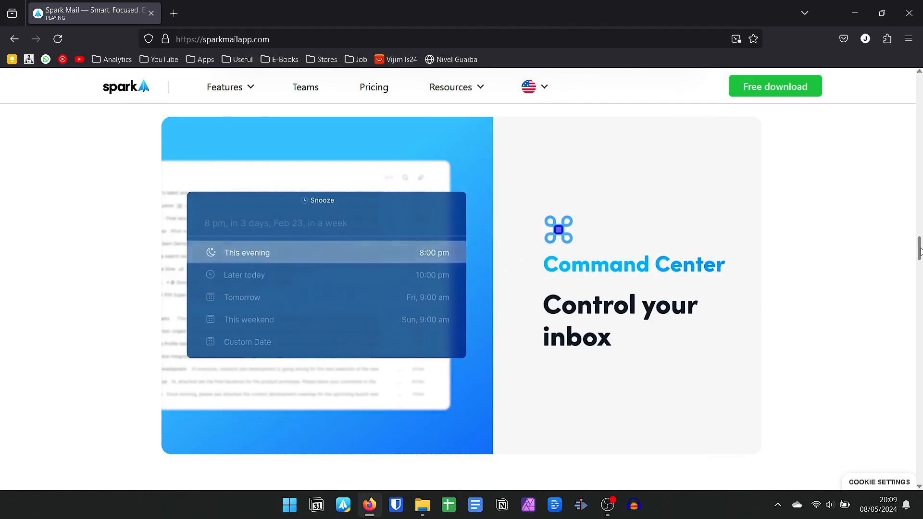